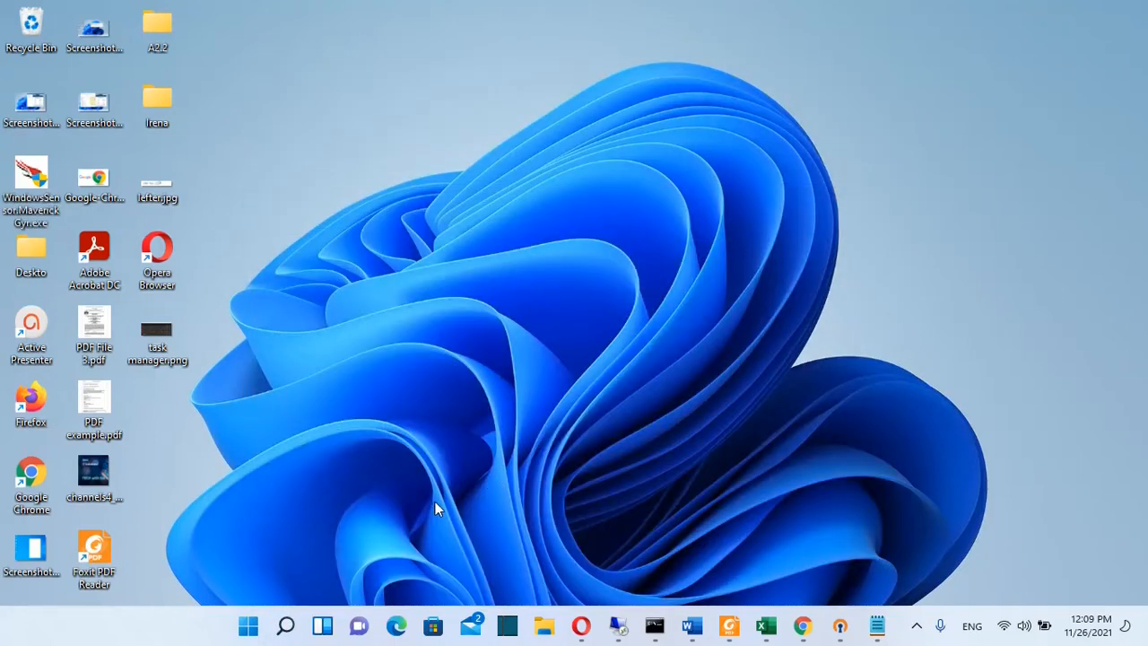
# - Search the taskbar for 'settings' to surface the Settings app as the best match
pyautogui.click(285, 624)
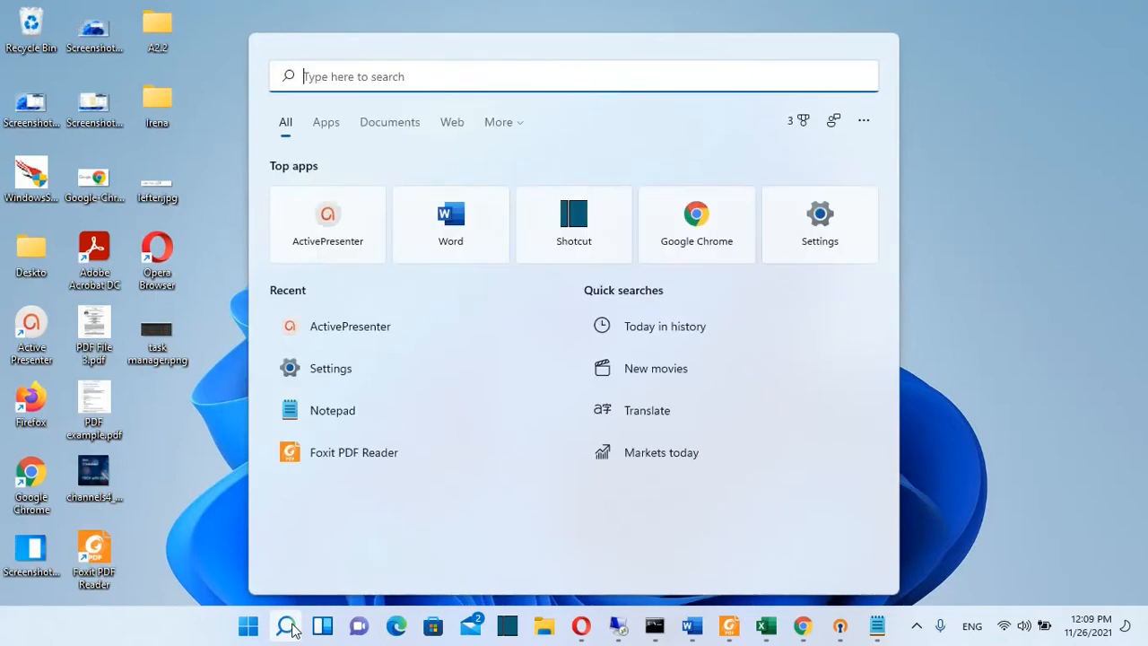
pyautogui.write('settings')
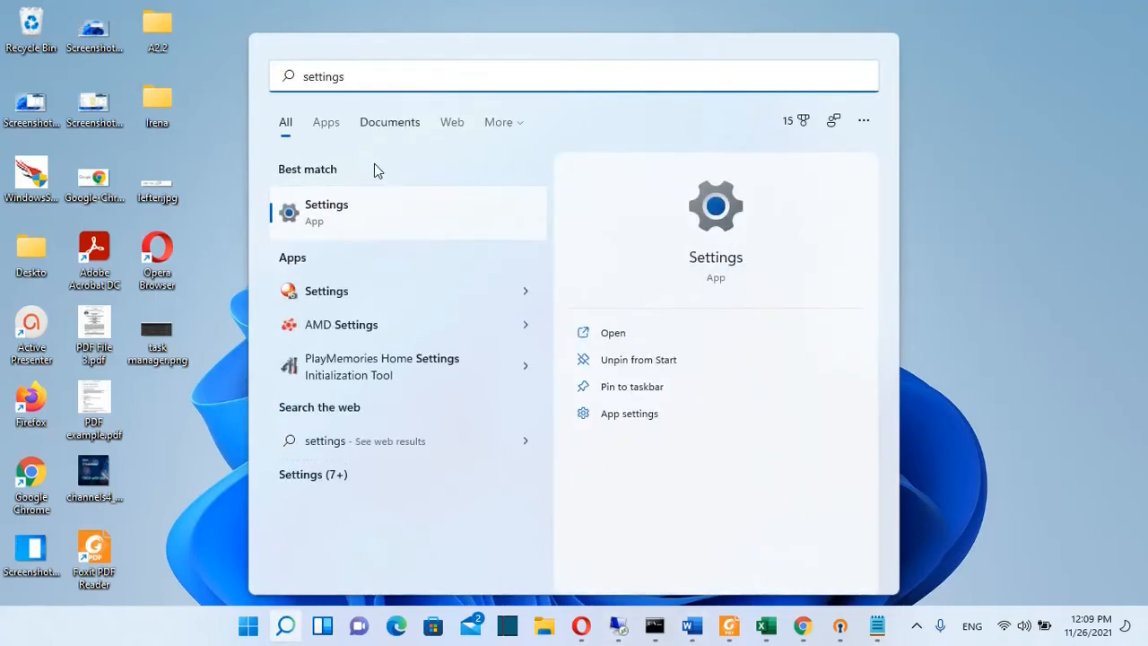
pyautogui.moveTo(334, 219)
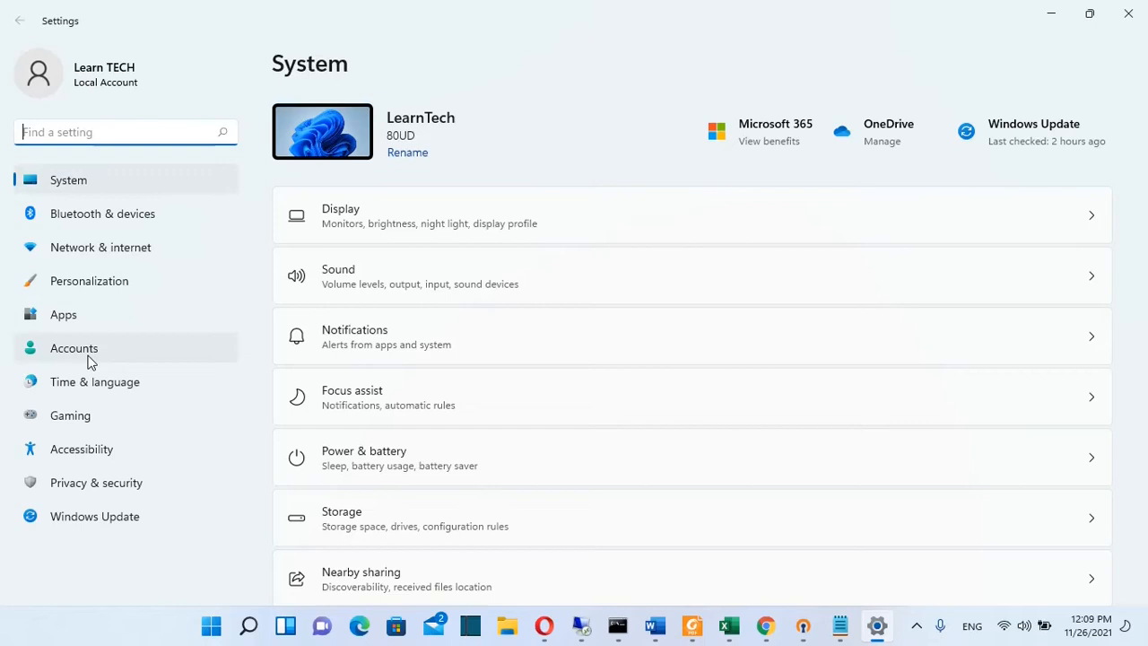
# - Go to Accounts so the sign-in options can be reached
pyautogui.click(74, 348)
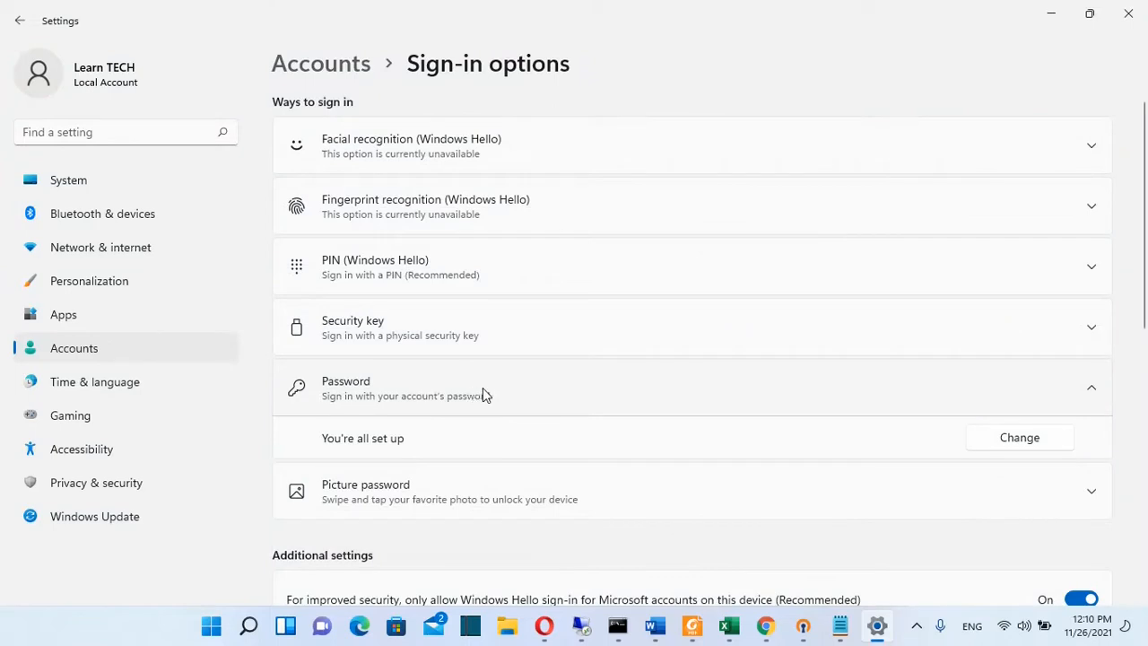
pyautogui.moveTo(882, 427)
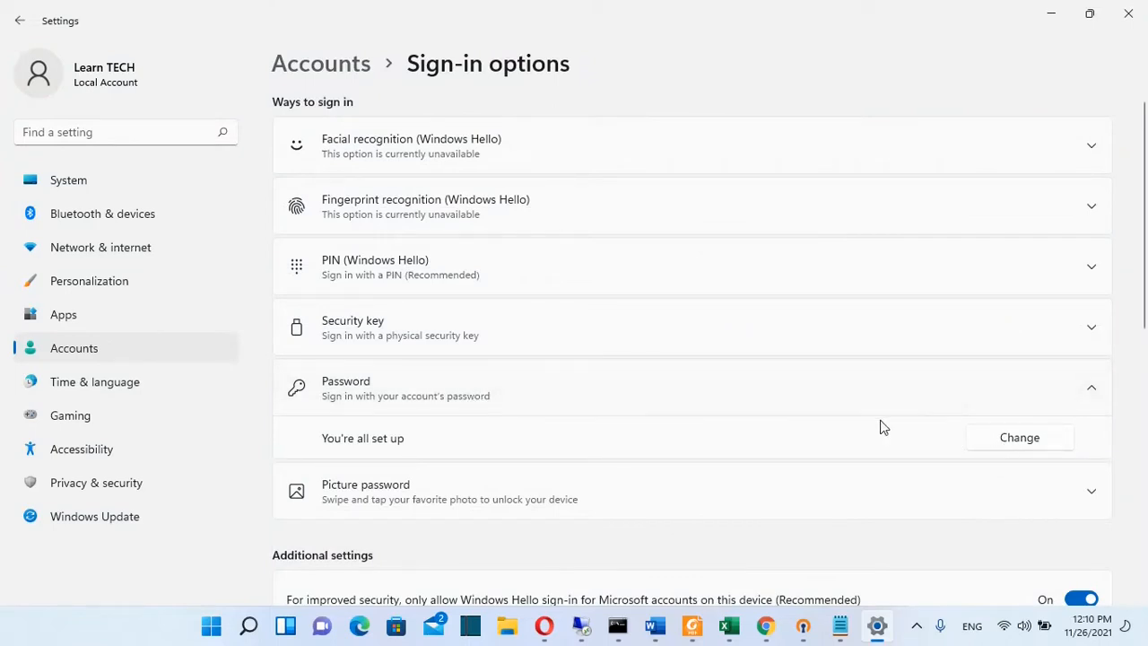
pyautogui.moveTo(488, 398)
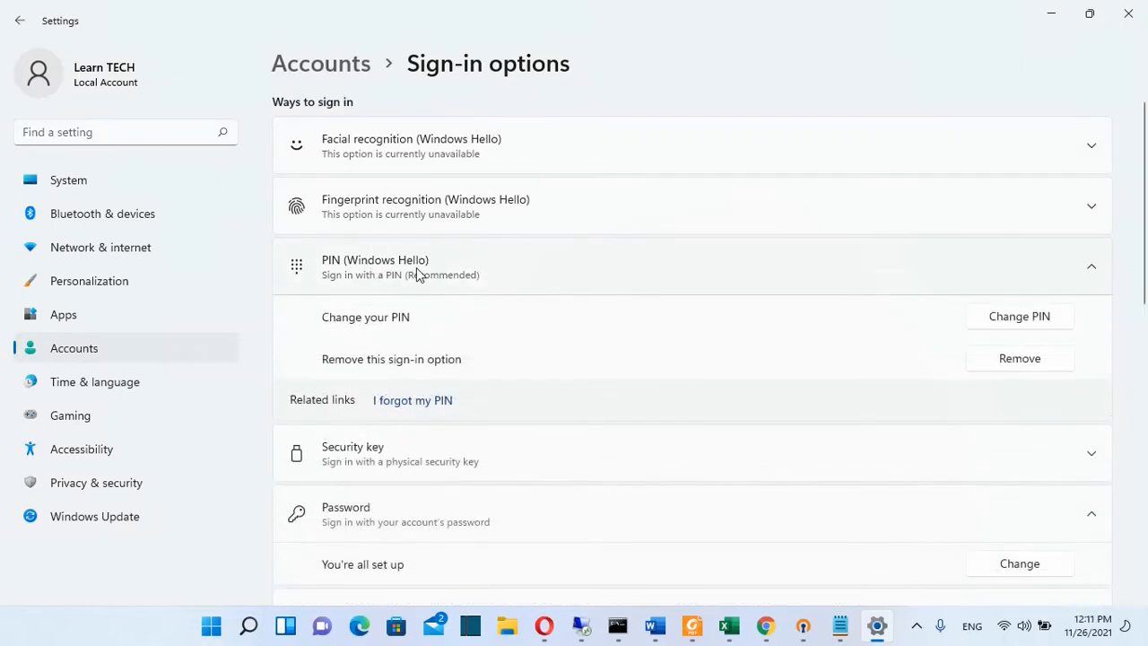
pyautogui.moveTo(527, 283)
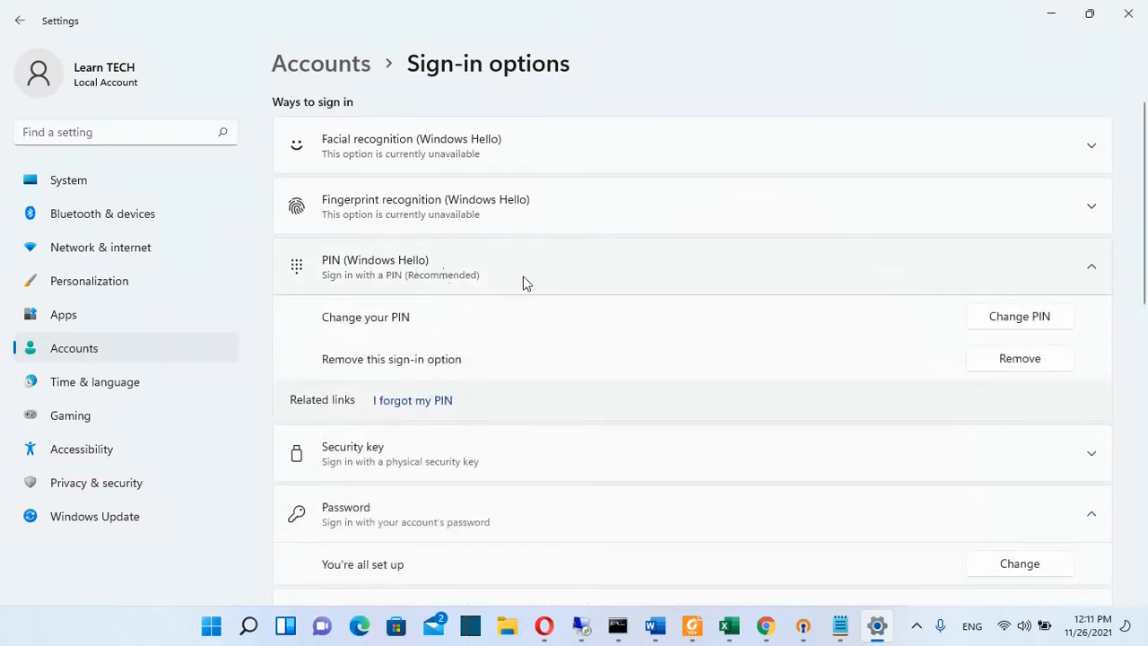
pyautogui.moveTo(383, 344)
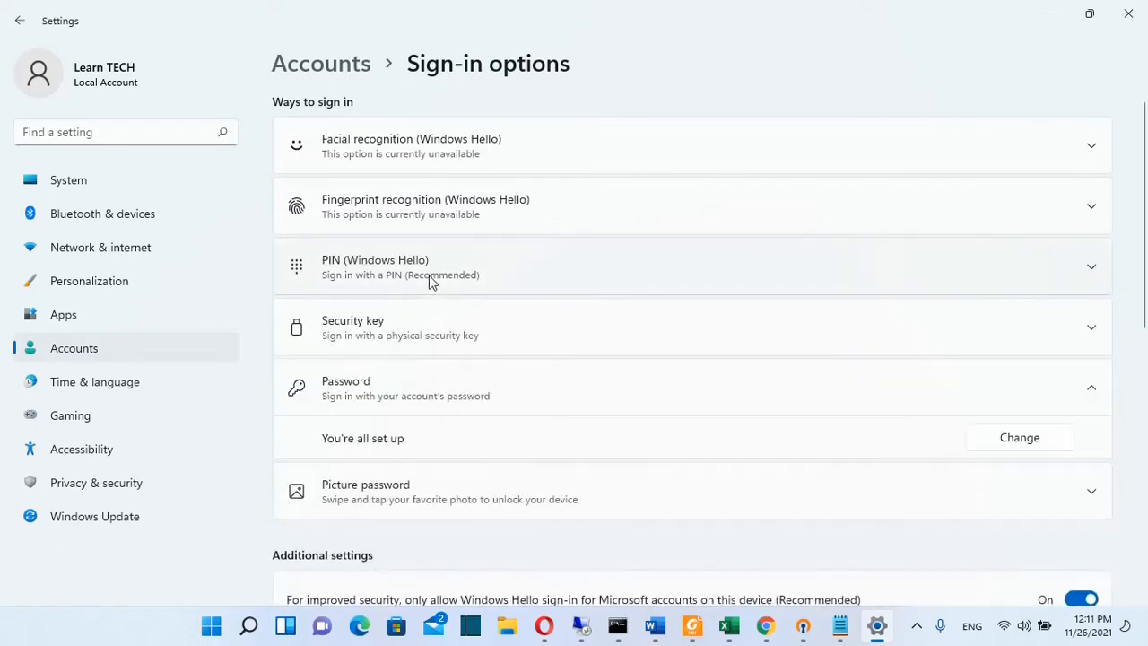
# - Under Additional settings, turn off Windows Hello-only sign-in for Microsoft accounts
pyautogui.scroll(-3)
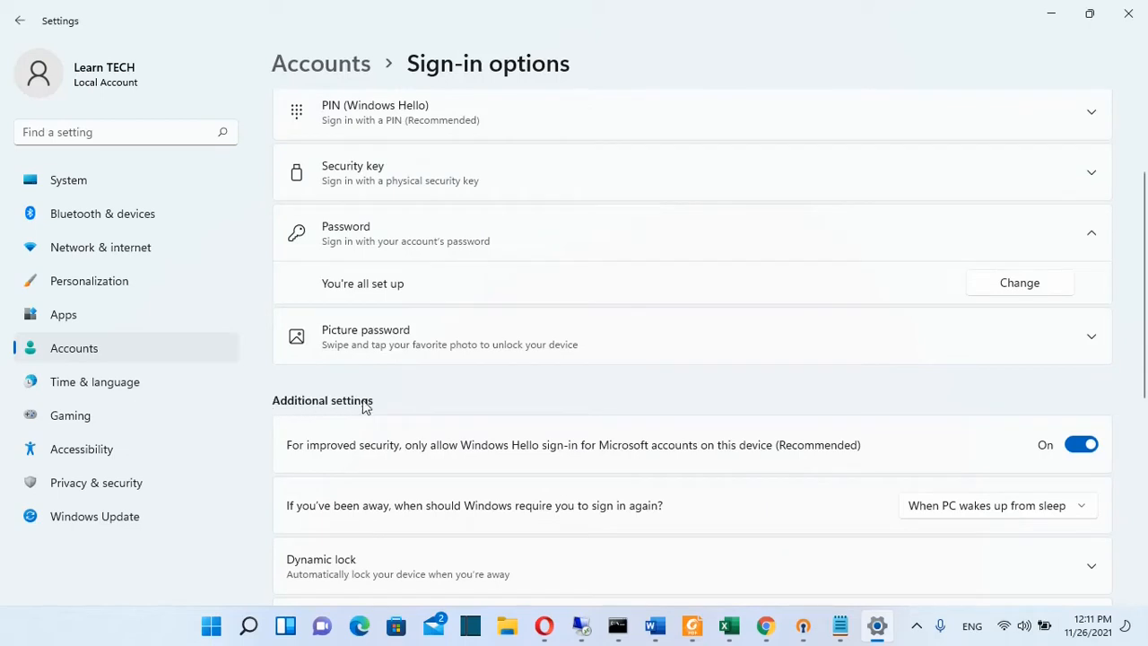
pyautogui.moveTo(280, 451)
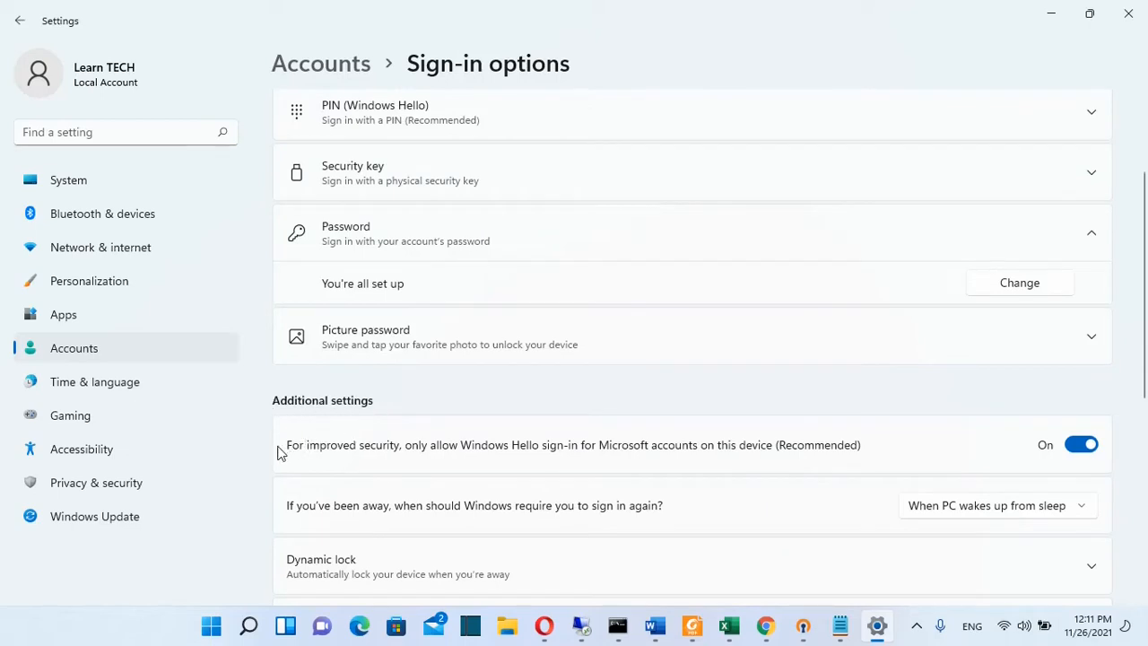
pyautogui.moveTo(348, 459)
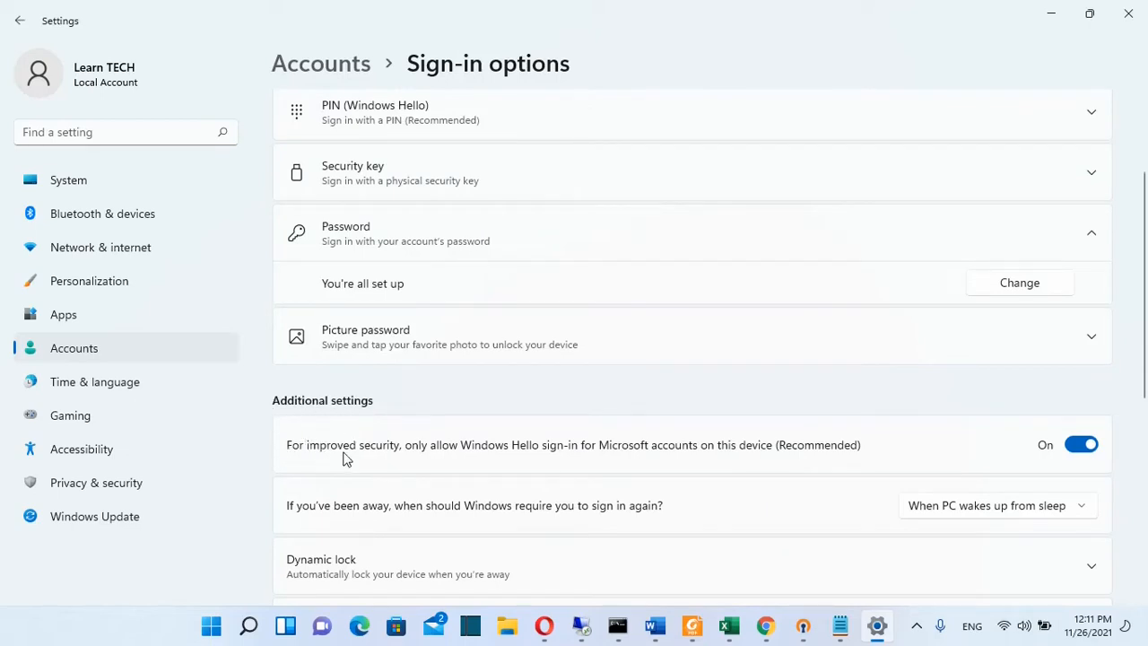
pyautogui.moveTo(465, 459)
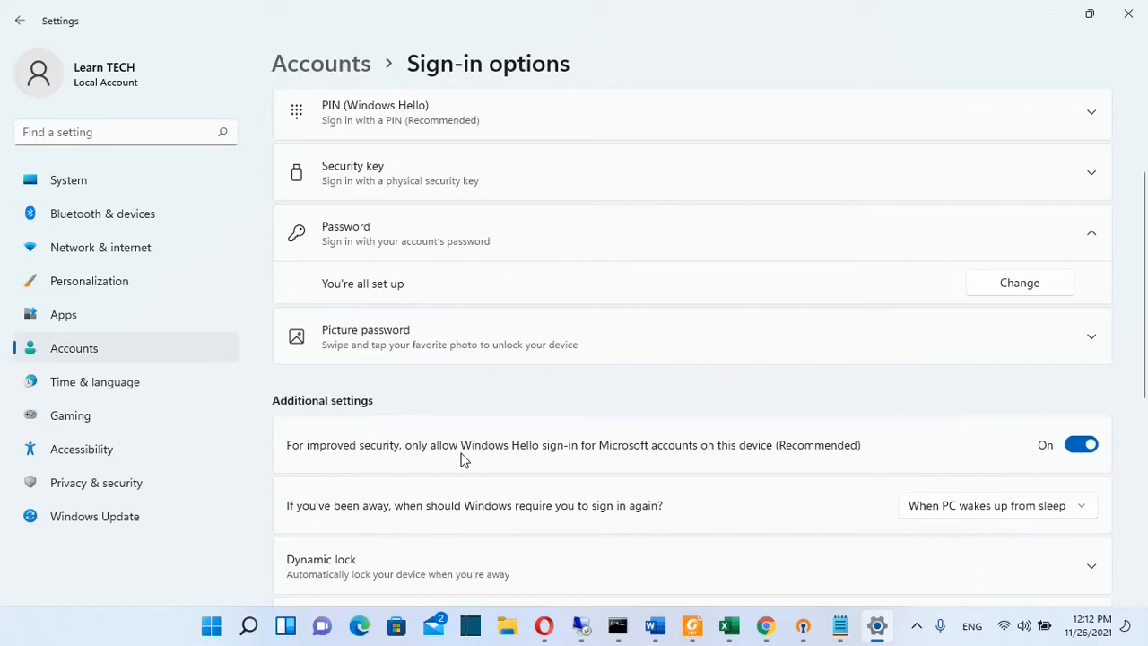
pyautogui.moveTo(653, 455)
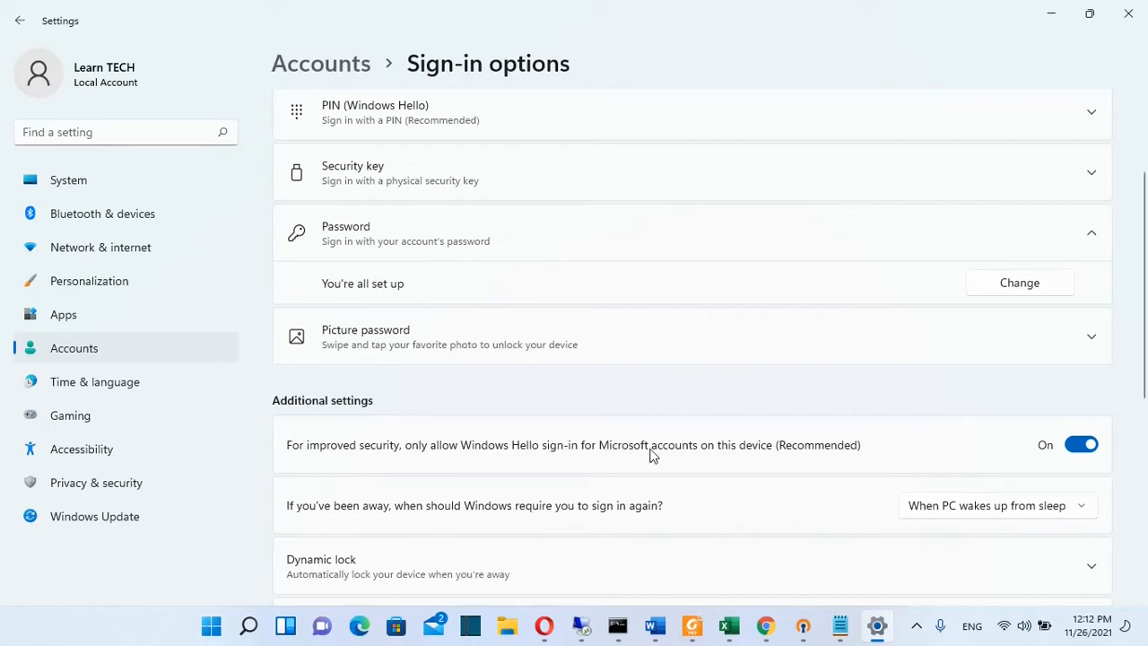
pyautogui.moveTo(939, 448)
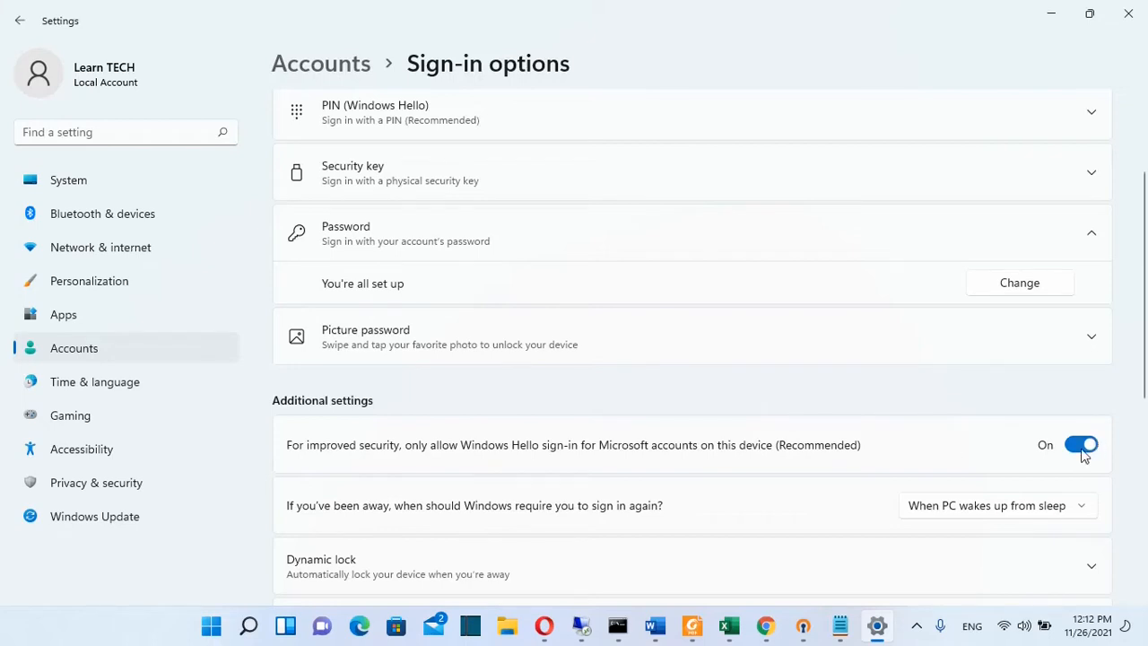
pyautogui.click(1079, 444)
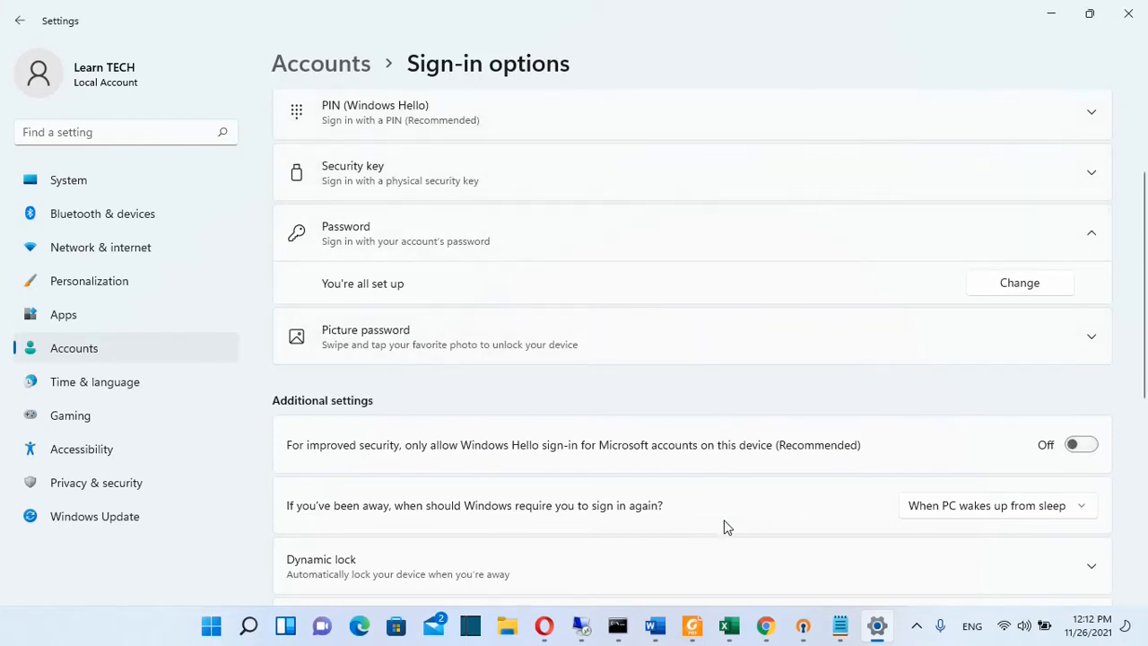
pyautogui.scroll(3)
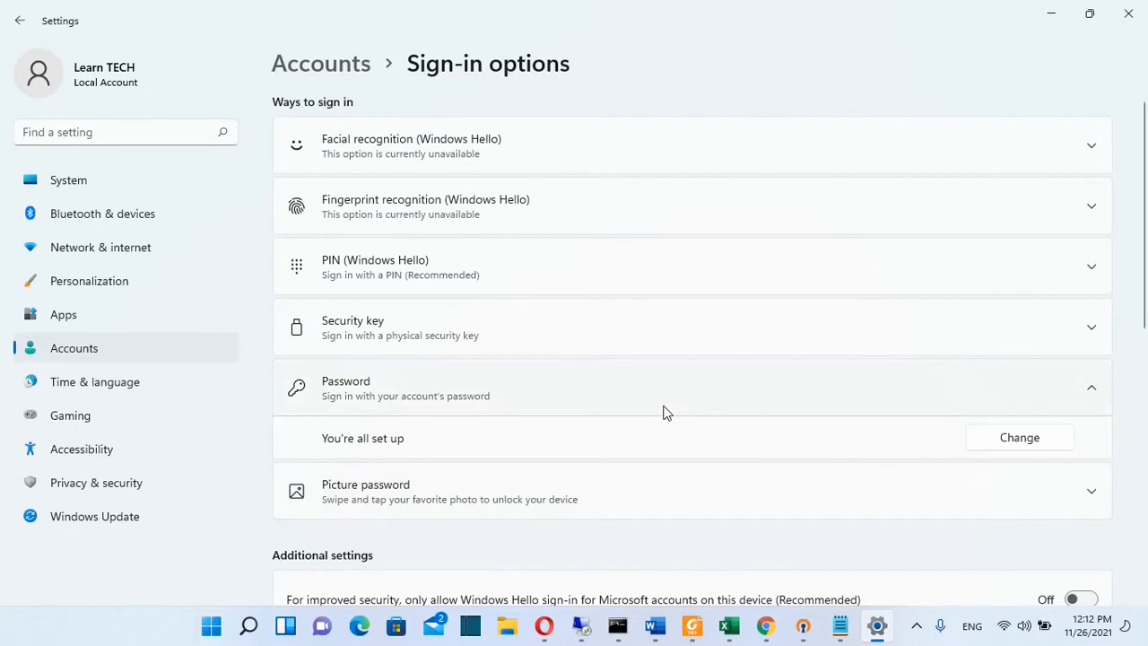
pyautogui.moveTo(527, 265)
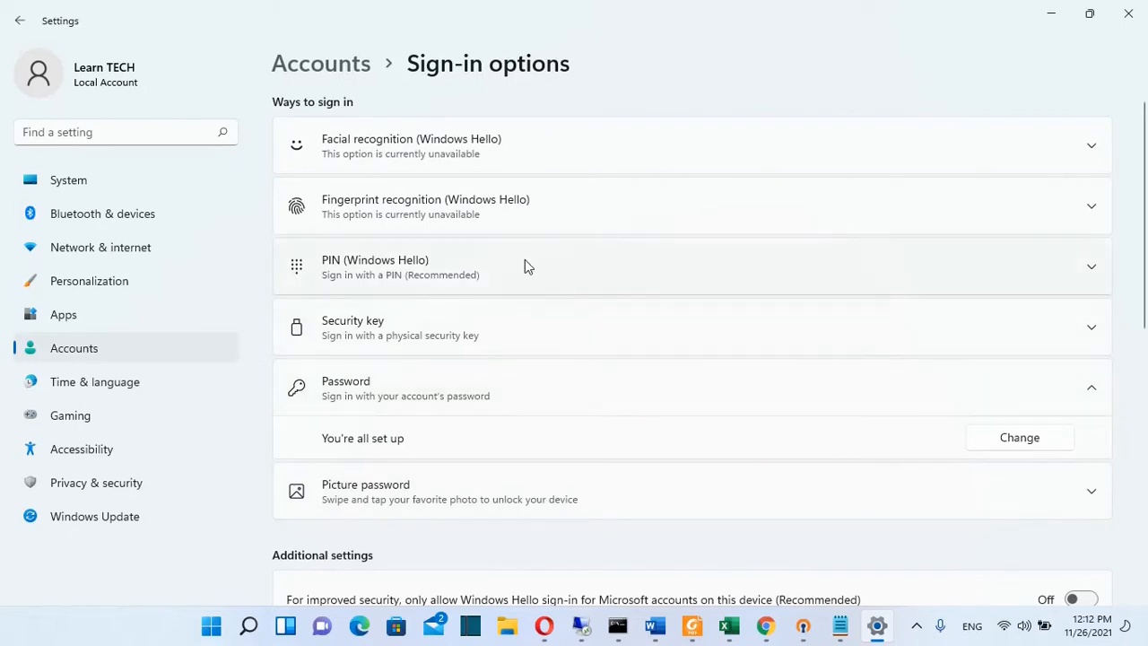
pyautogui.moveTo(642, 455)
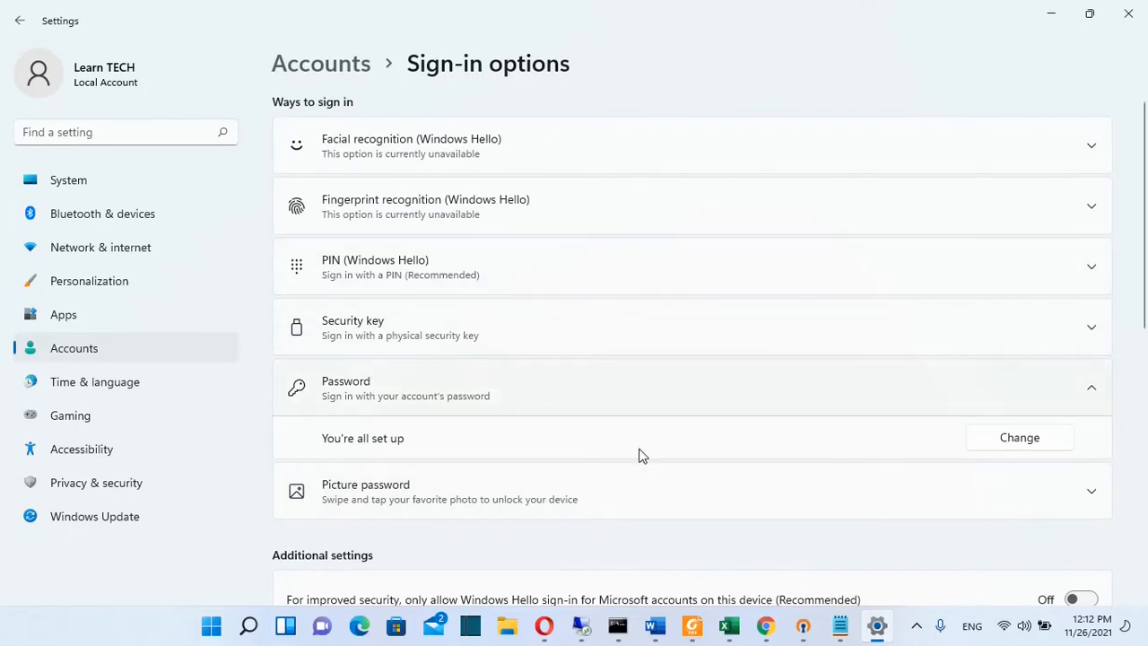
pyautogui.scroll(-3)
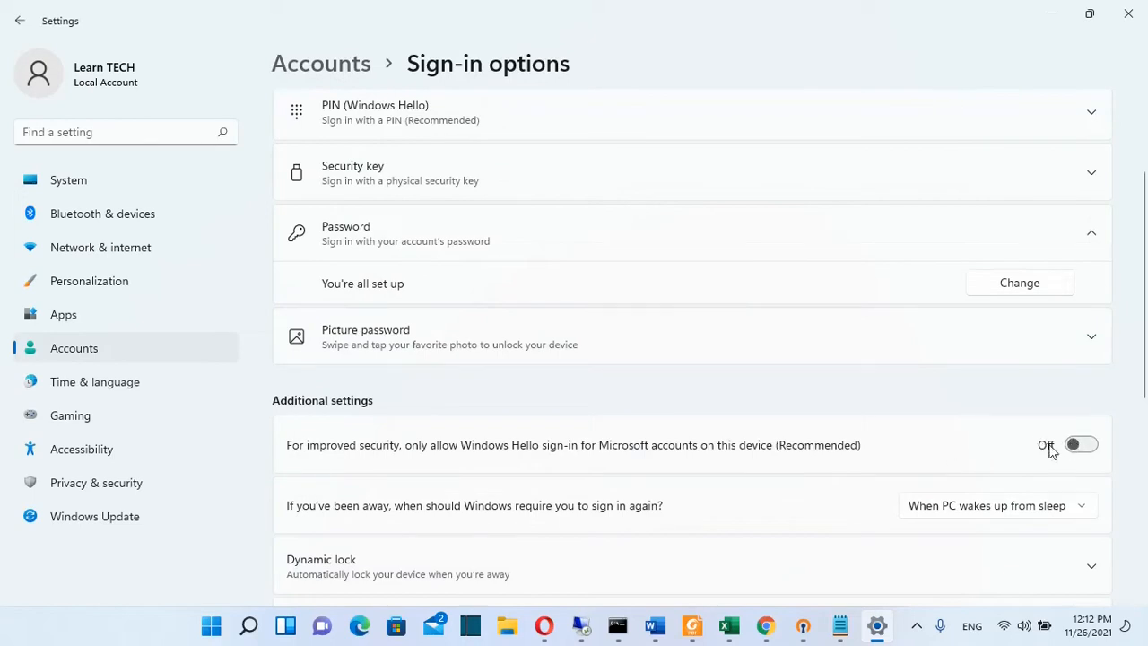
# - Search for 'netplwiz' and launch it to show the User Accounts list
pyautogui.click(247, 624)
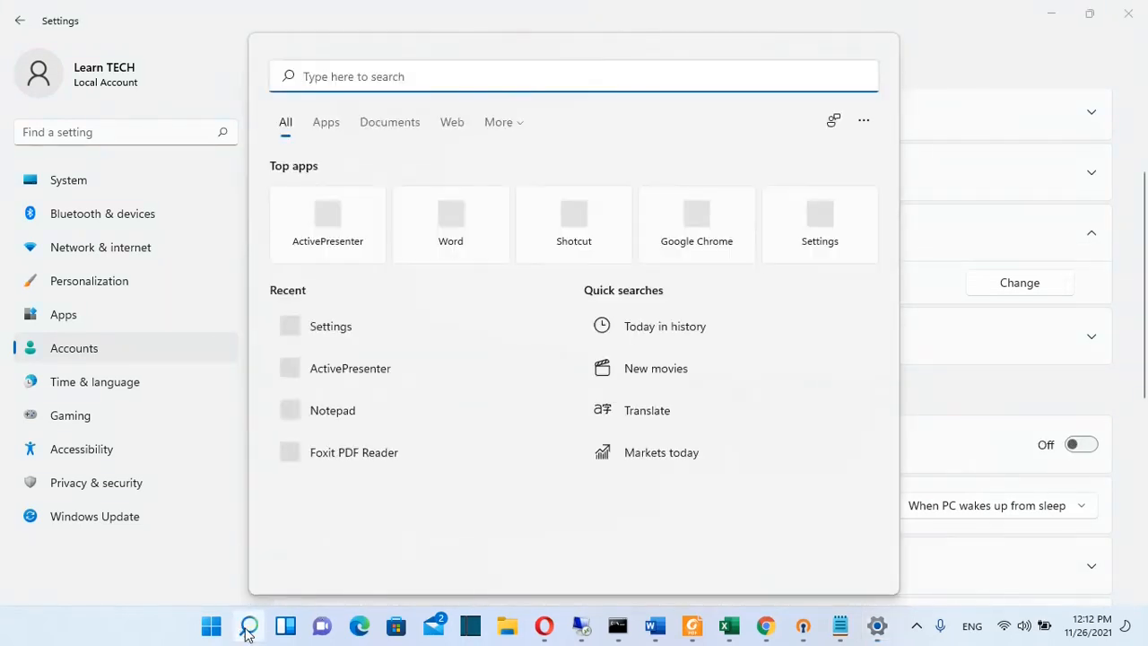
pyautogui.write('netplwiz')
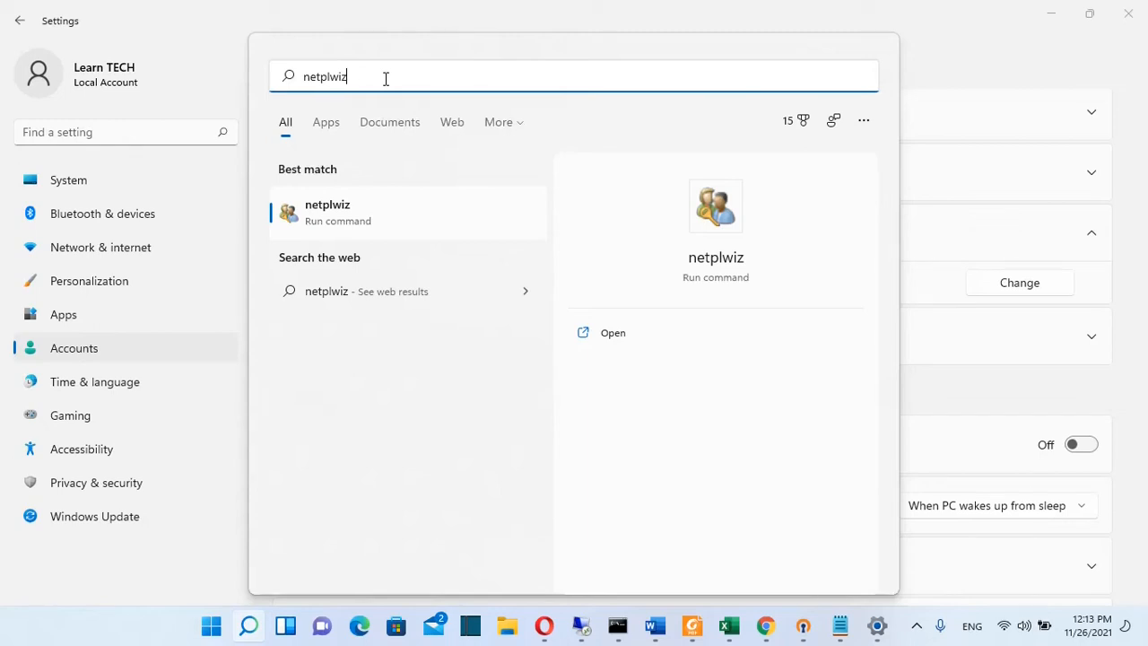
pyautogui.moveTo(391, 216)
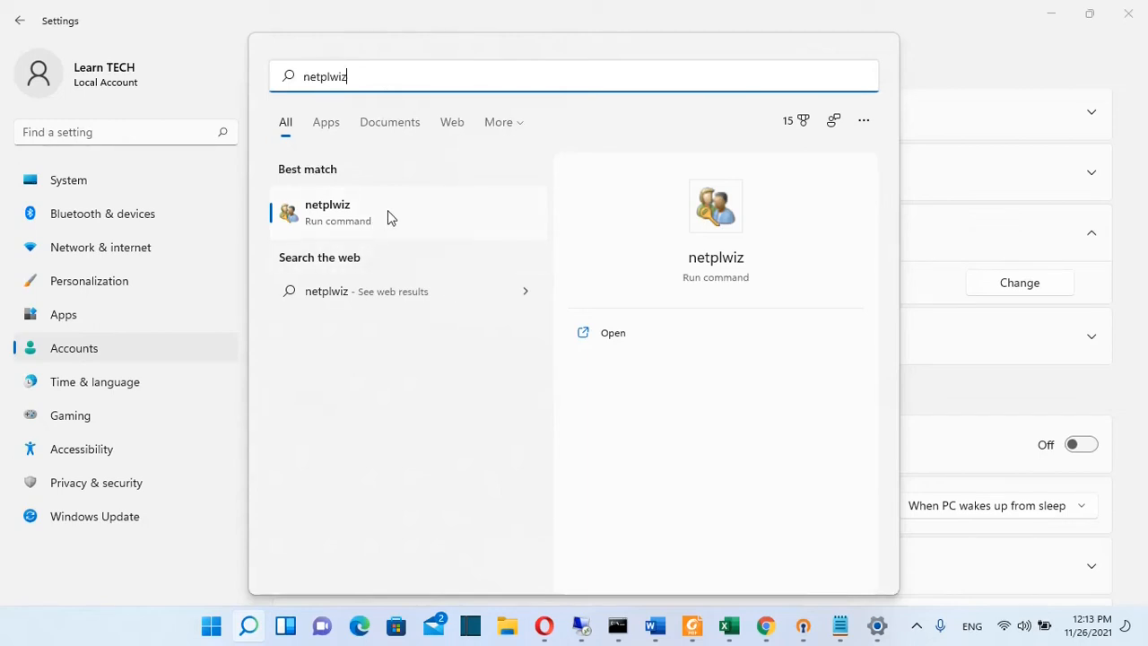
pyautogui.moveTo(325, 222)
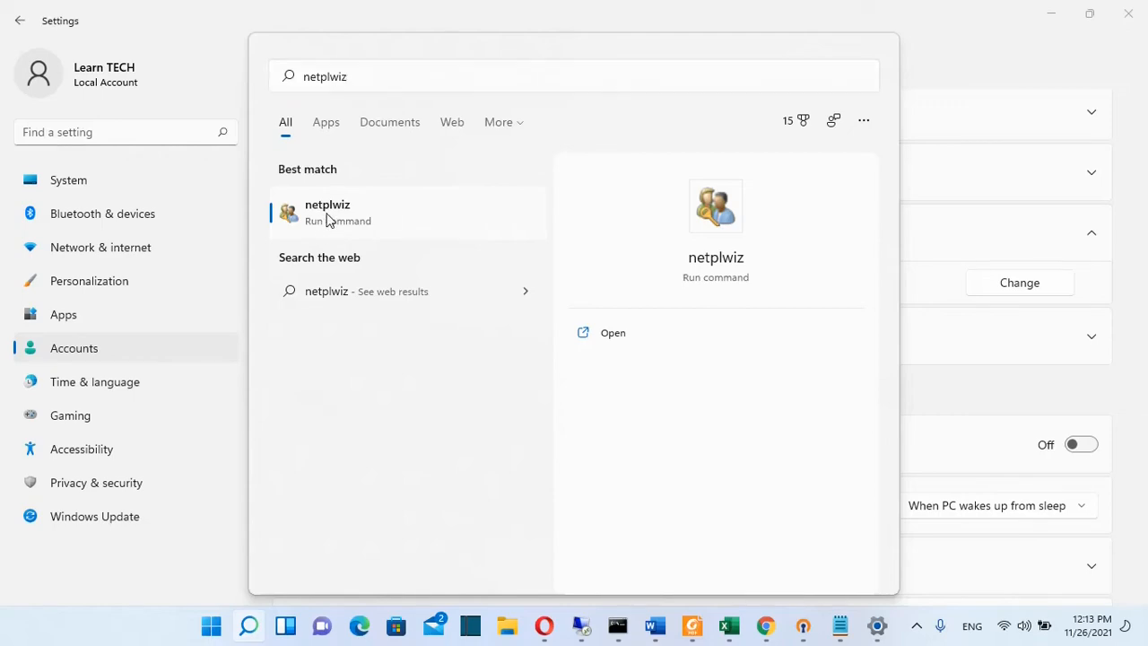
pyautogui.click(613, 332)
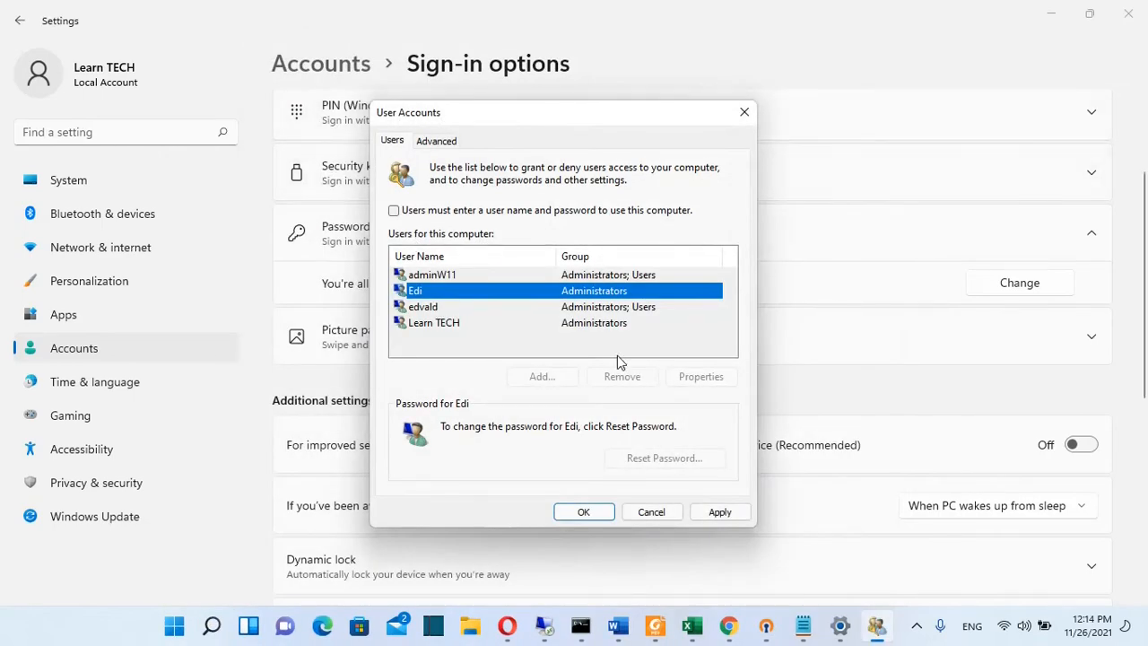
pyautogui.moveTo(485, 373)
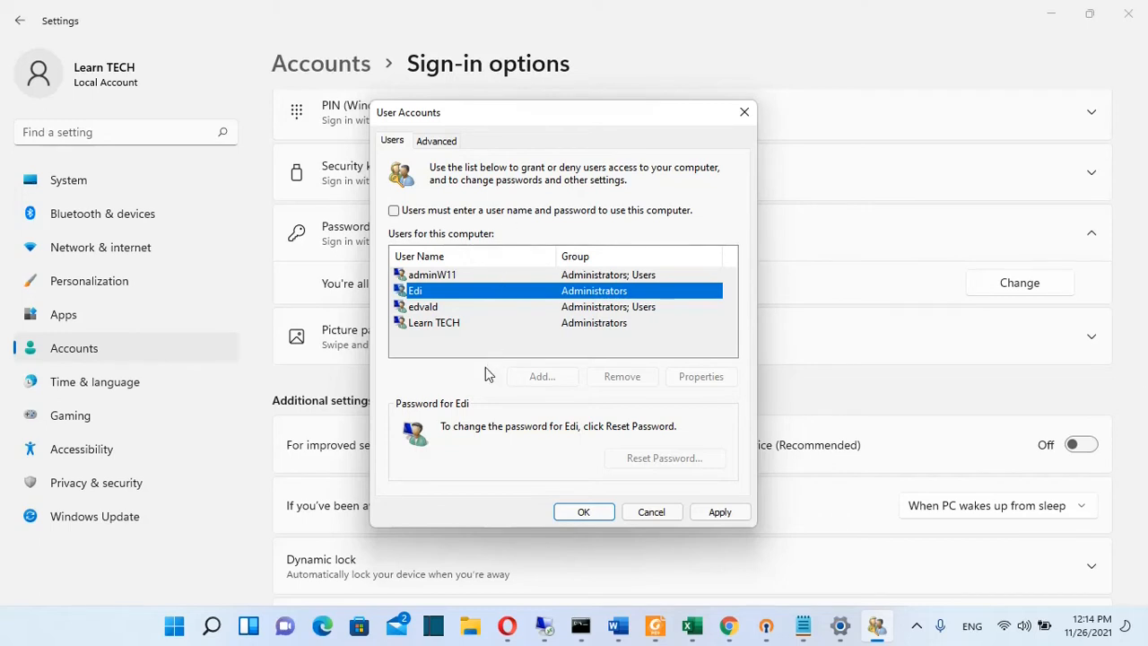
pyautogui.moveTo(434, 477)
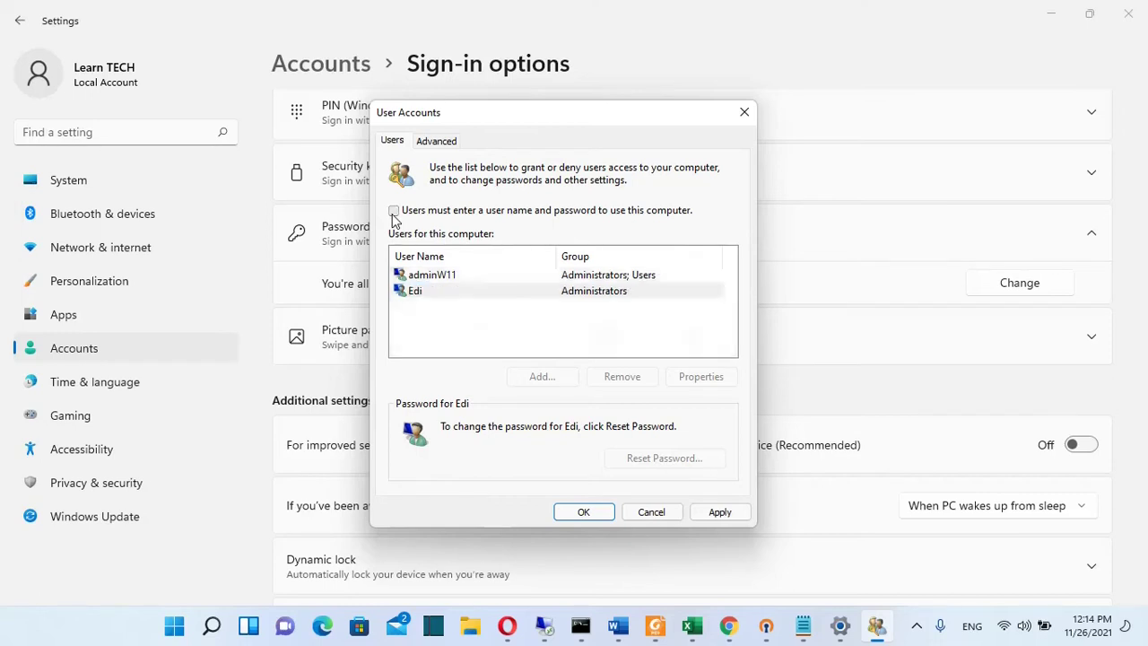
# - Toggle the user name and password requirement and choose the Learn TECH account
pyautogui.click(393, 210)
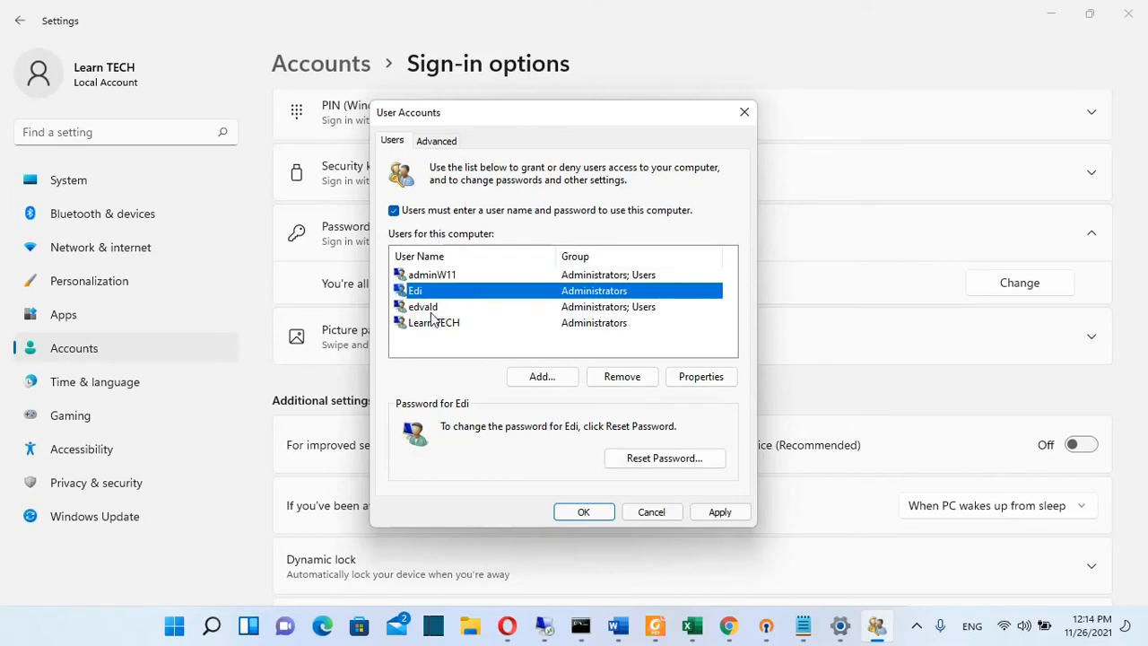
pyautogui.click(423, 305)
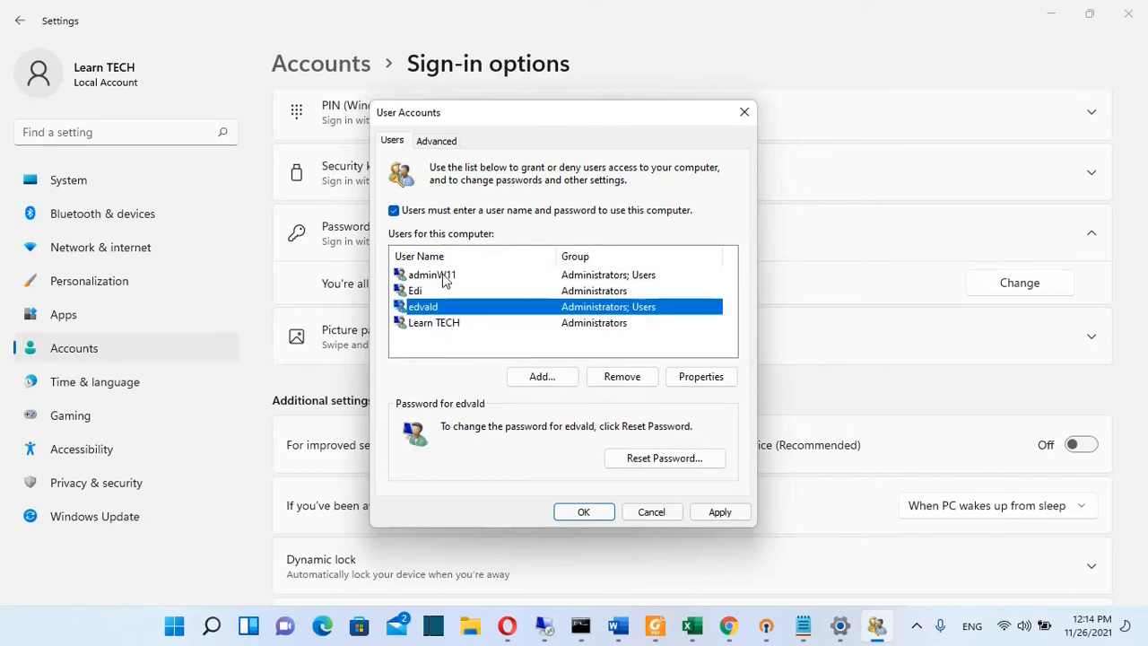
pyautogui.moveTo(437, 328)
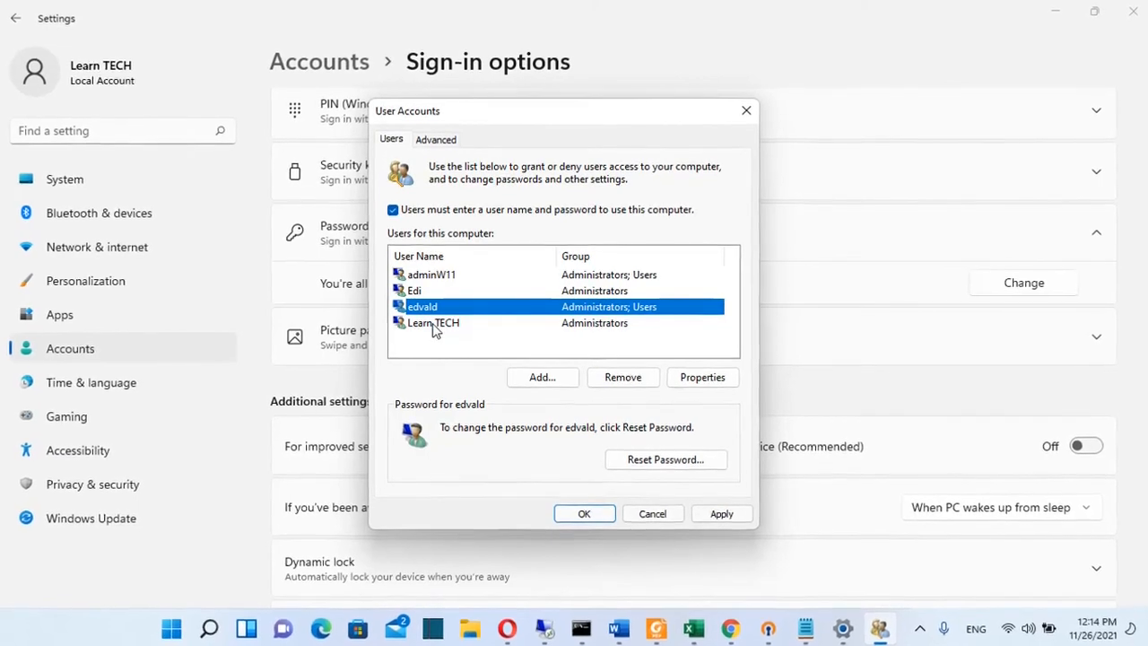
pyautogui.click(434, 323)
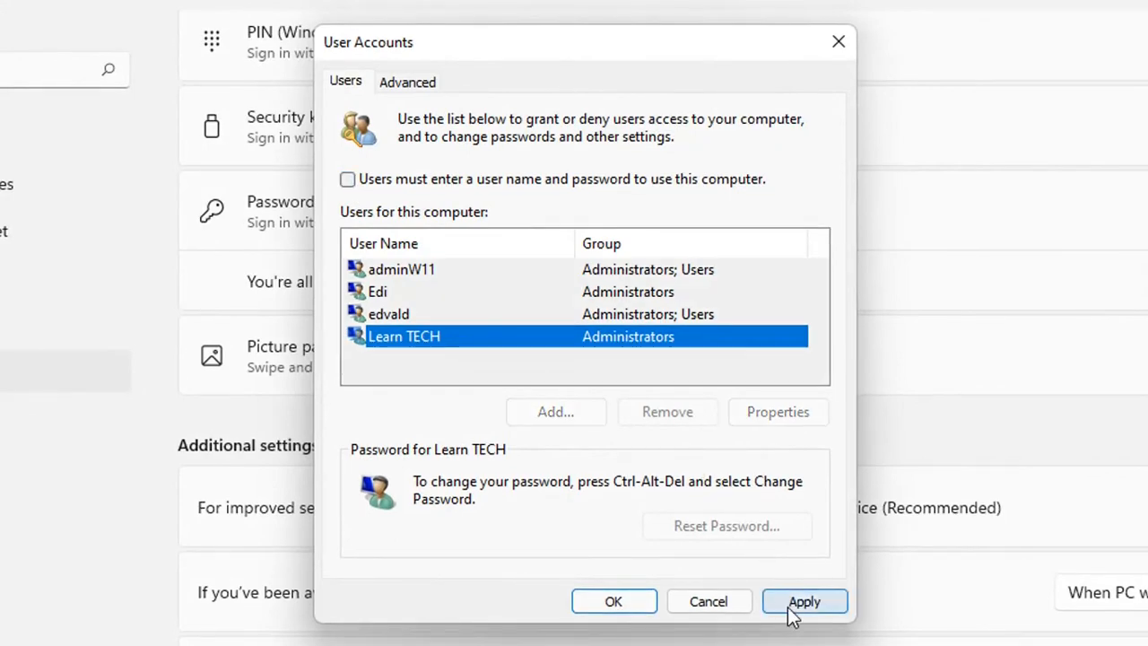
# - Apply the change to bring up the automatic sign-in prompt for Learn TECH
pyautogui.click(803, 601)
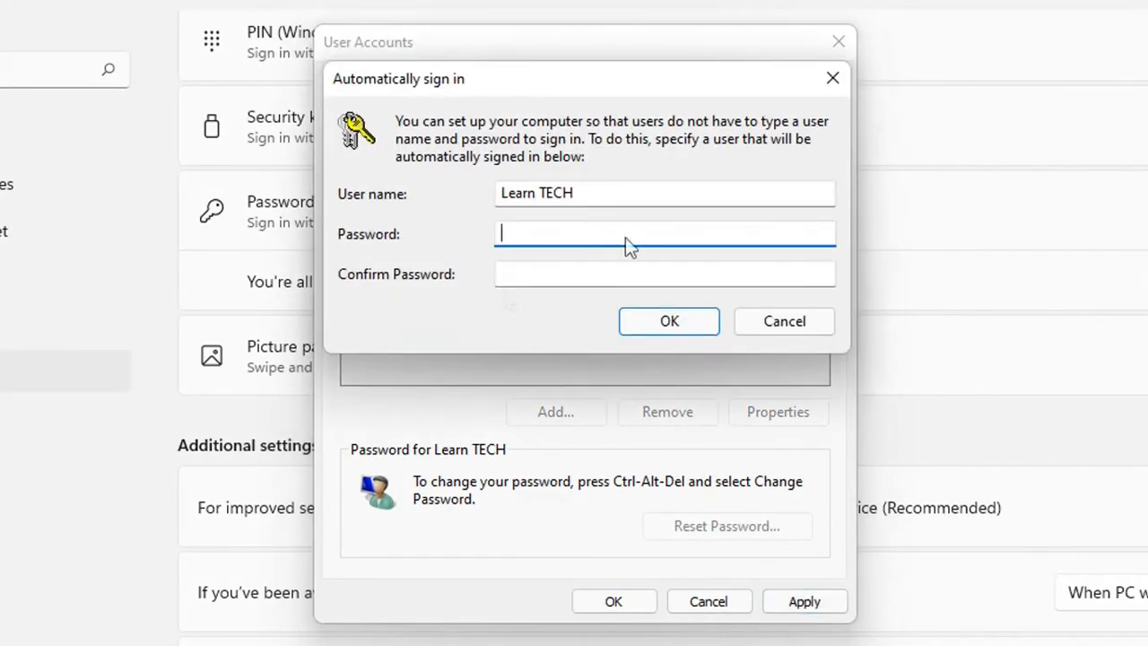
pyautogui.moveTo(717, 178)
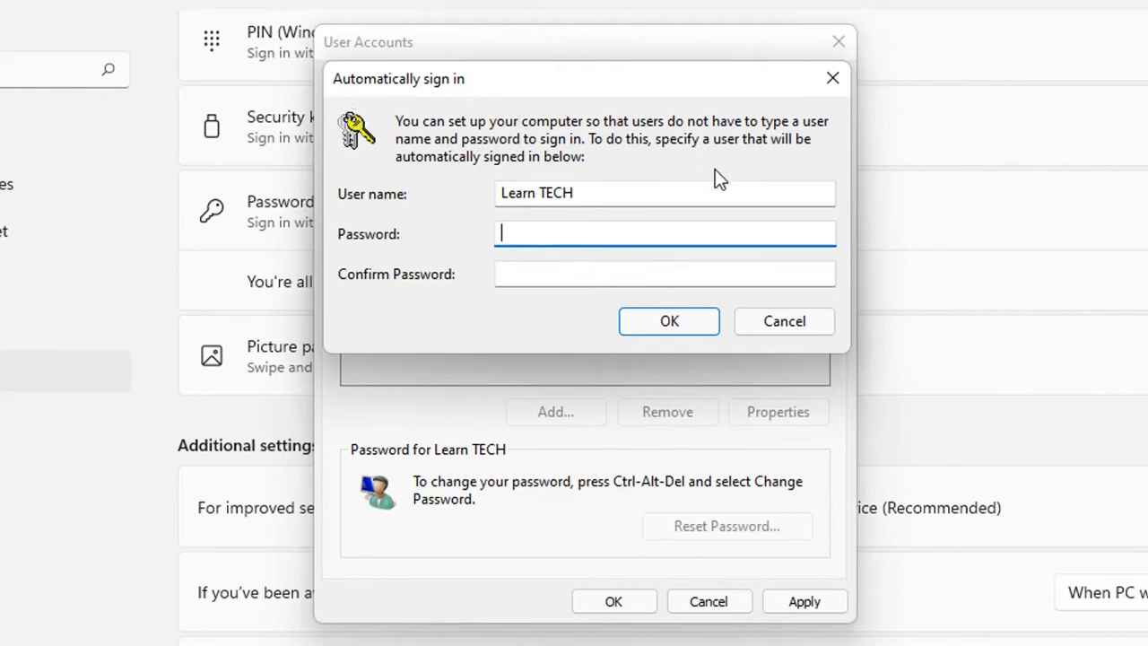
pyautogui.moveTo(352, 99)
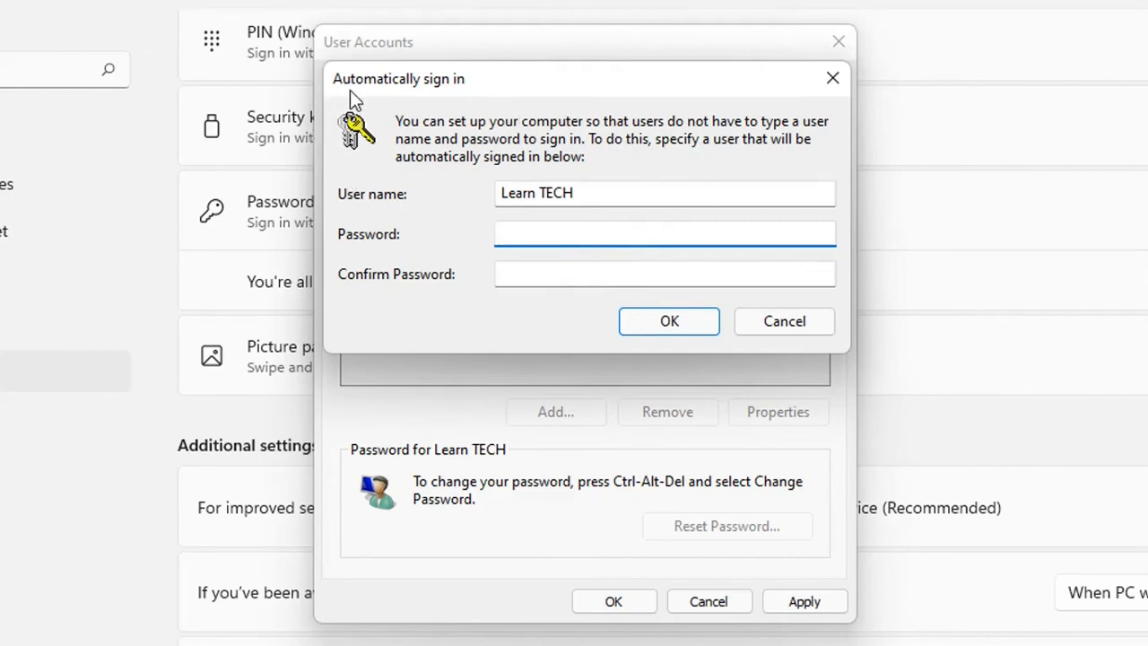
pyautogui.moveTo(585, 255)
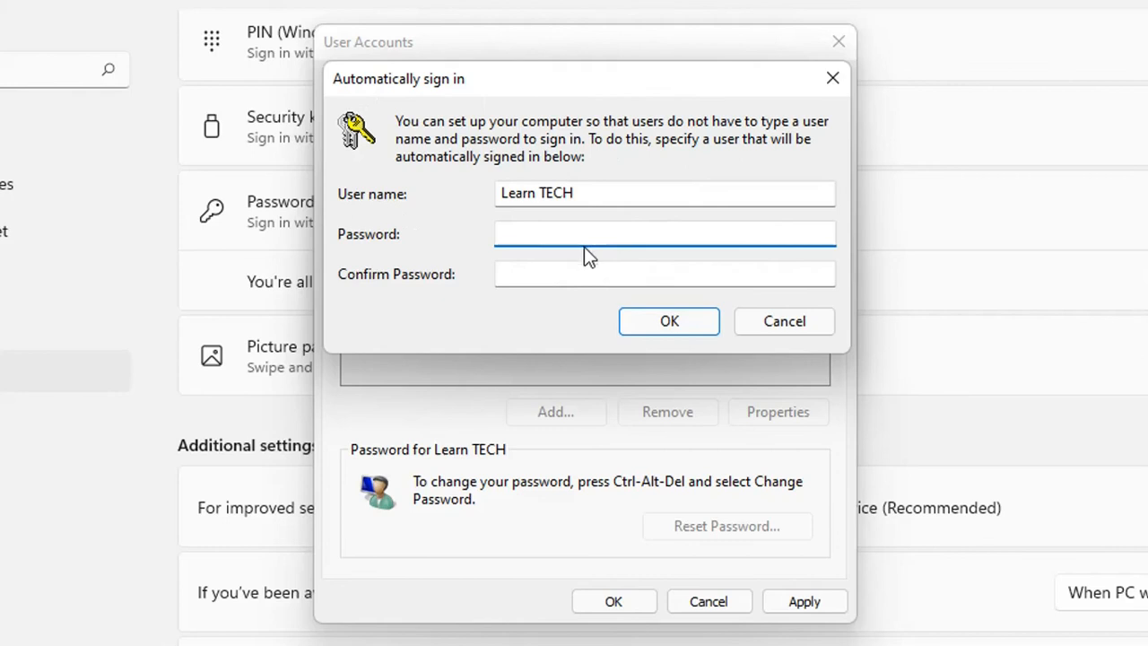
pyautogui.moveTo(602, 309)
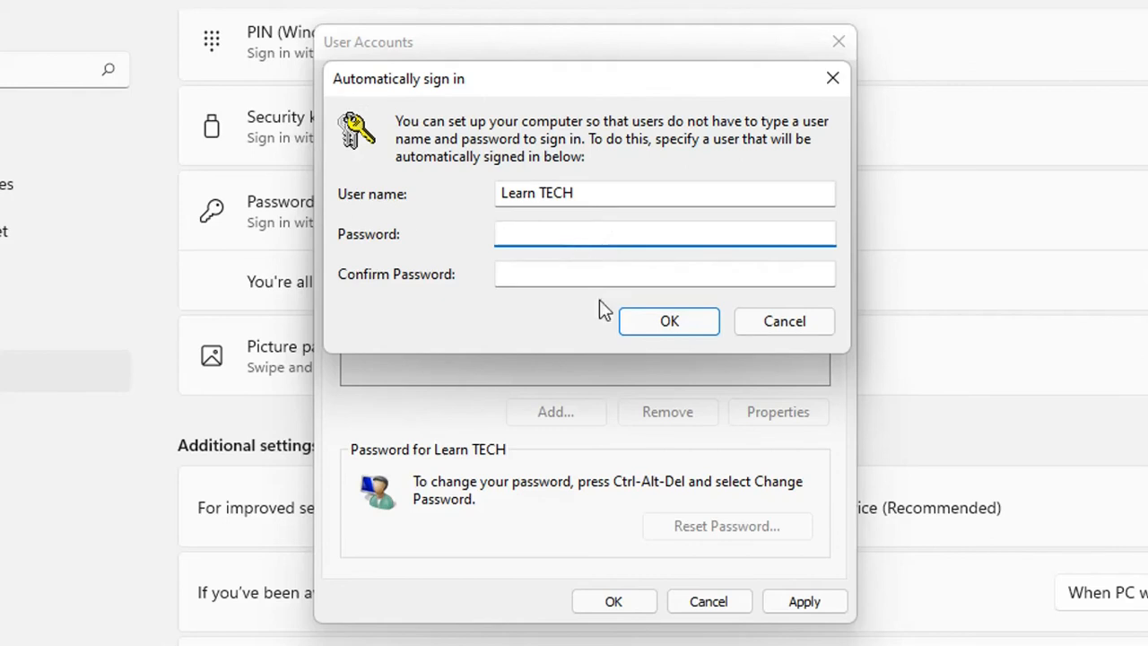